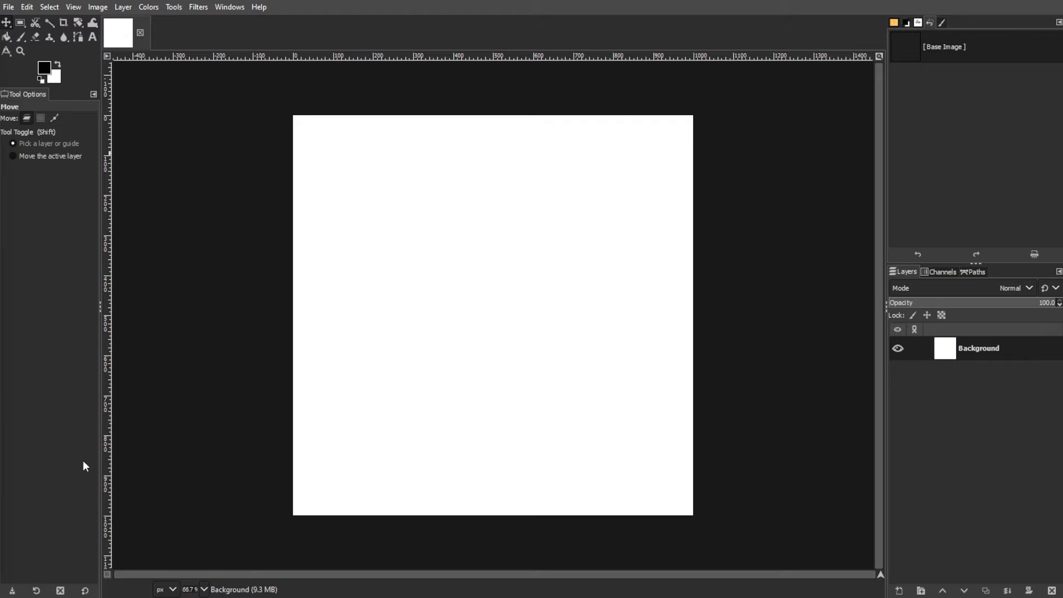
Open the paint tool group flyout in the toolbox
left_click(20, 39)
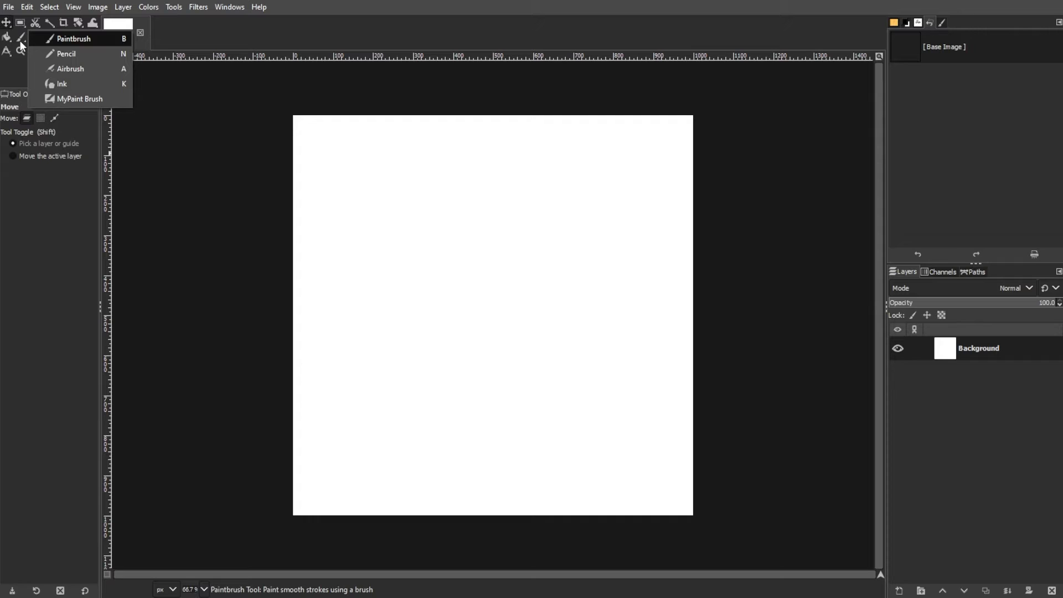
Activate the MyPaint Brush tool and browse down through its brush preset gallery
left_click(75, 98)
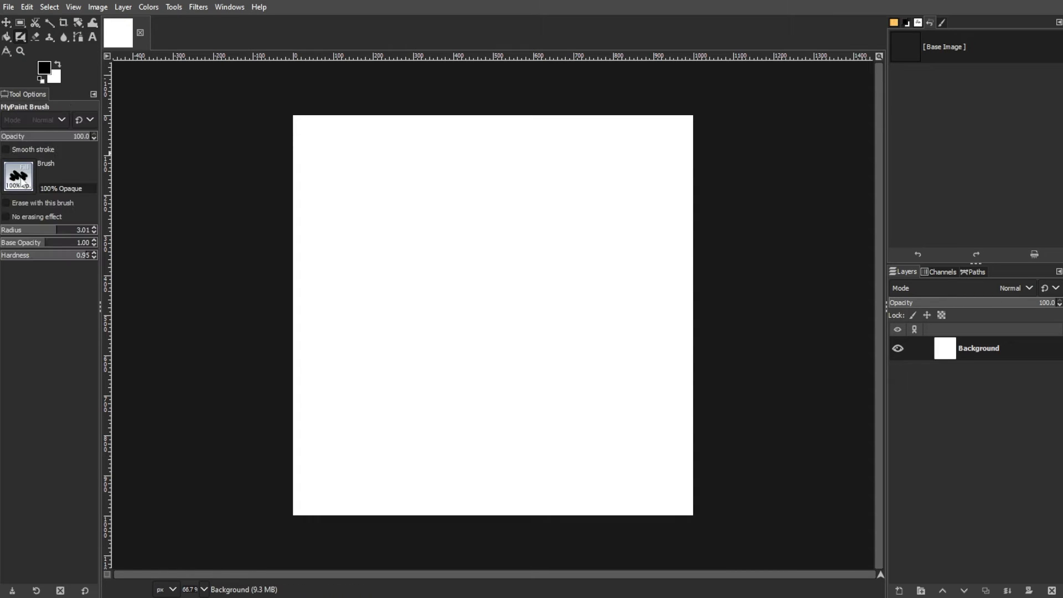
left_click(18, 176)
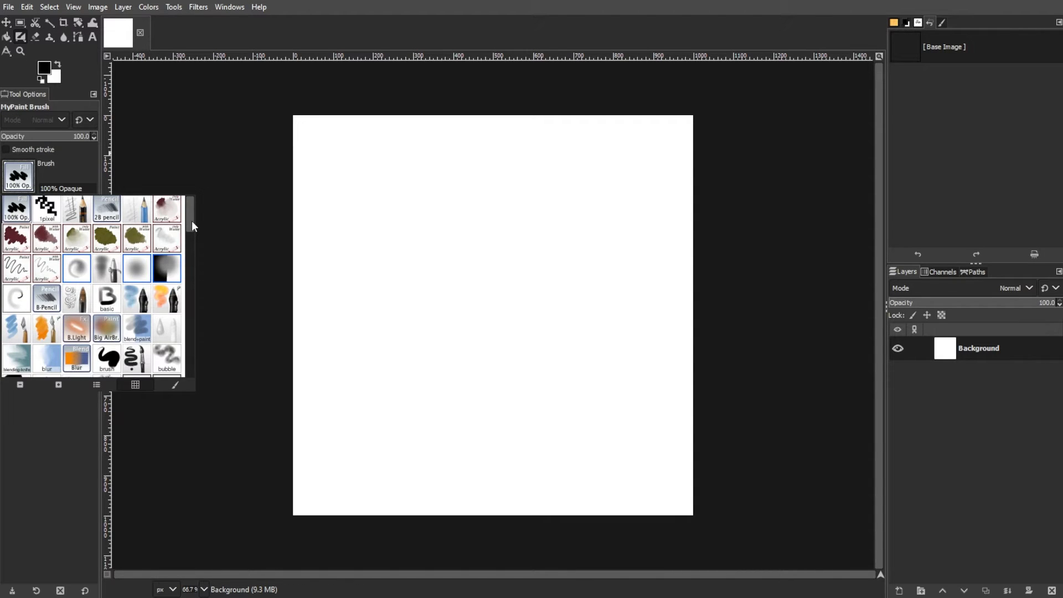
scroll("down", 3)
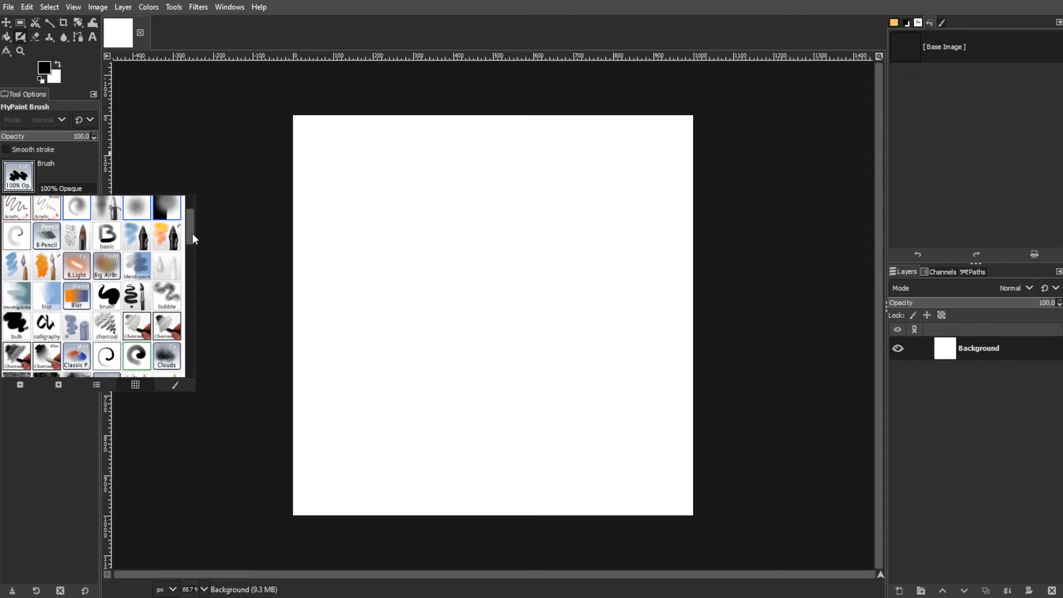
scroll("down", 3)
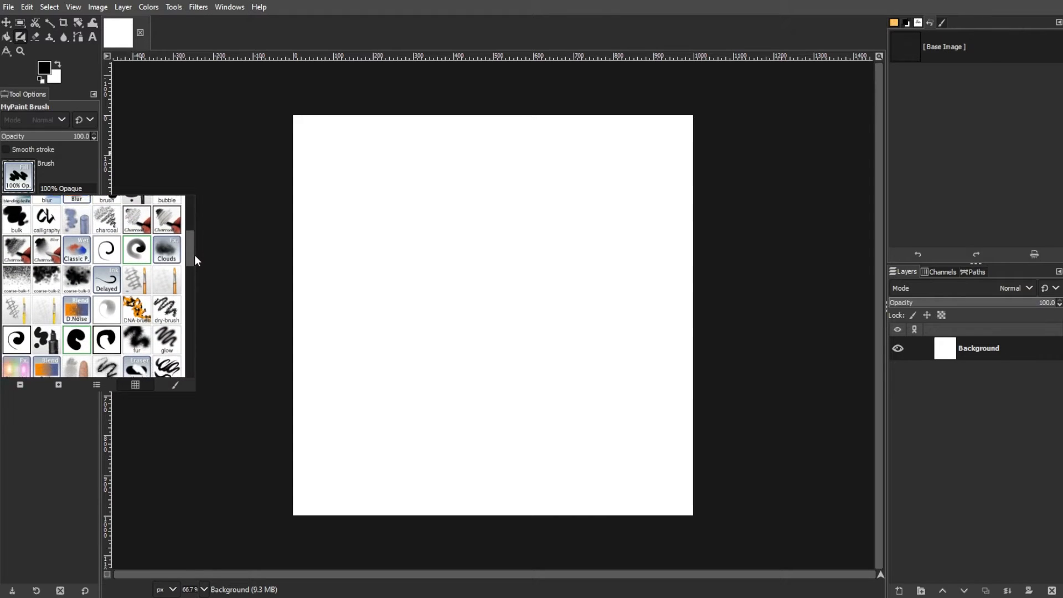
scroll("down", 3)
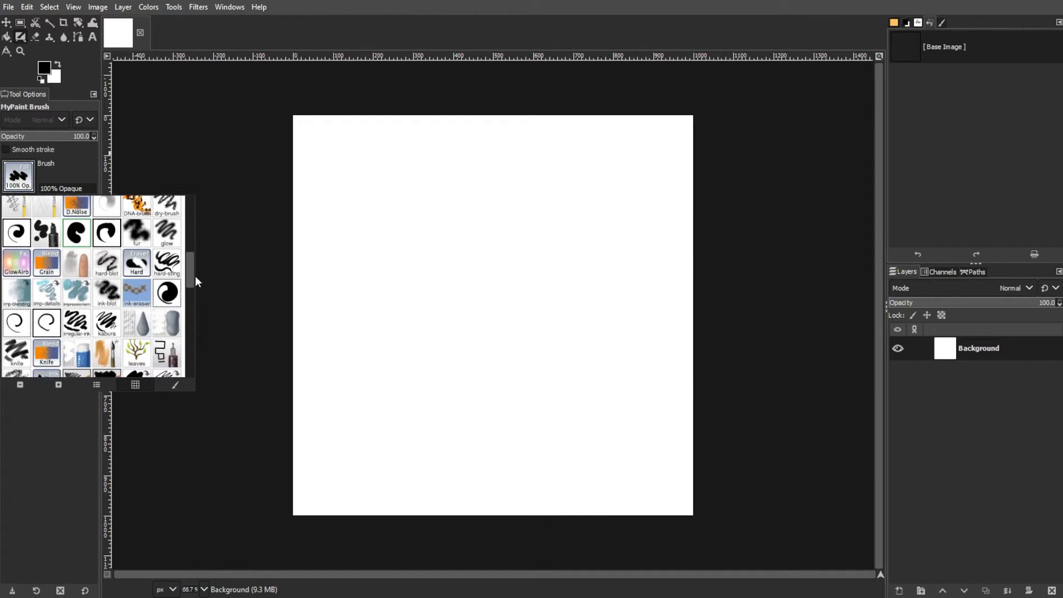
scroll("down", 3)
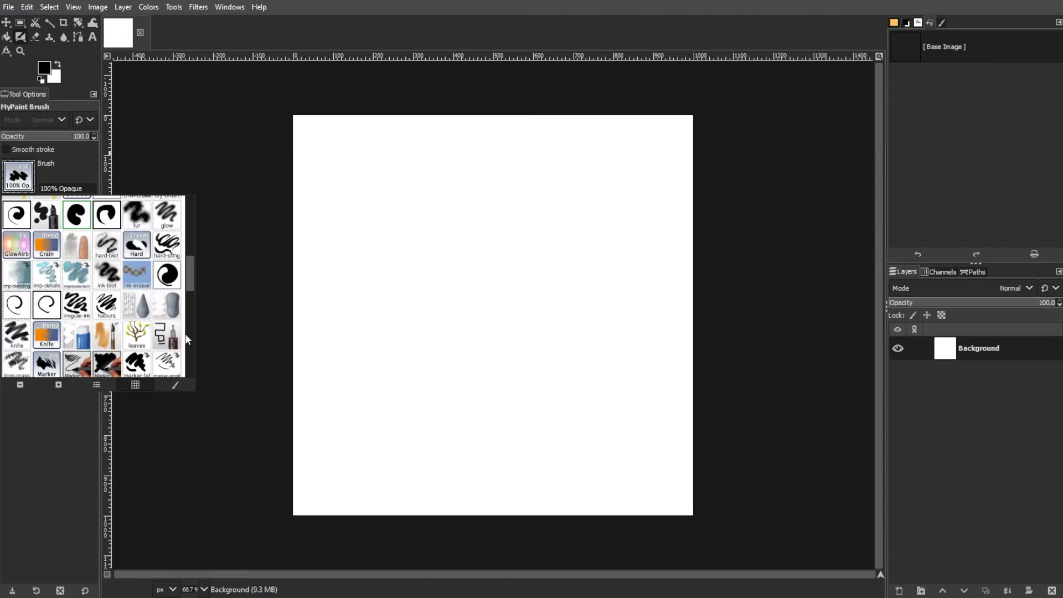
scroll("down", 3)
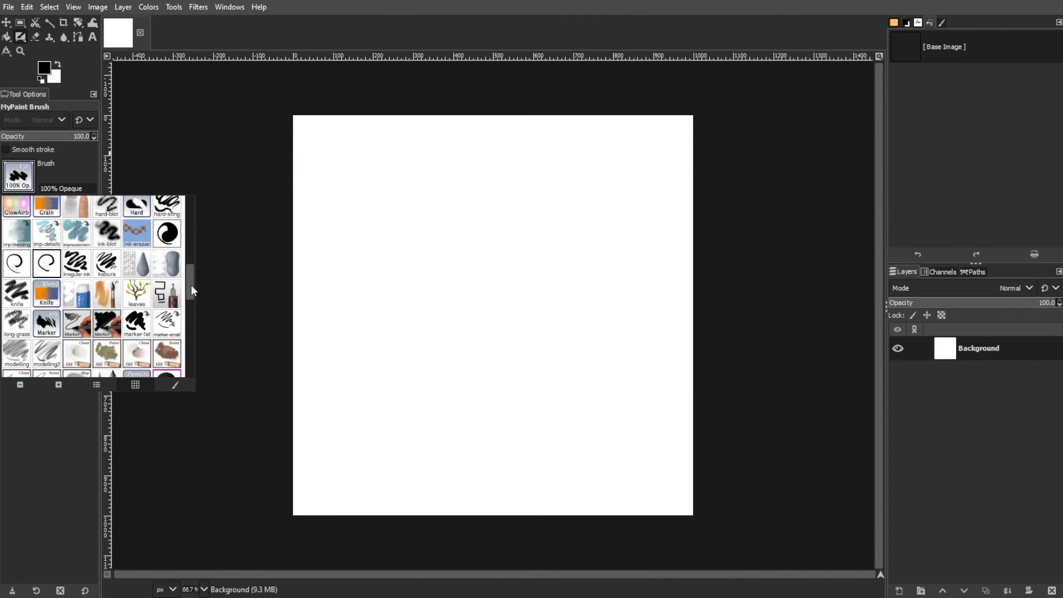
scroll("down", 3)
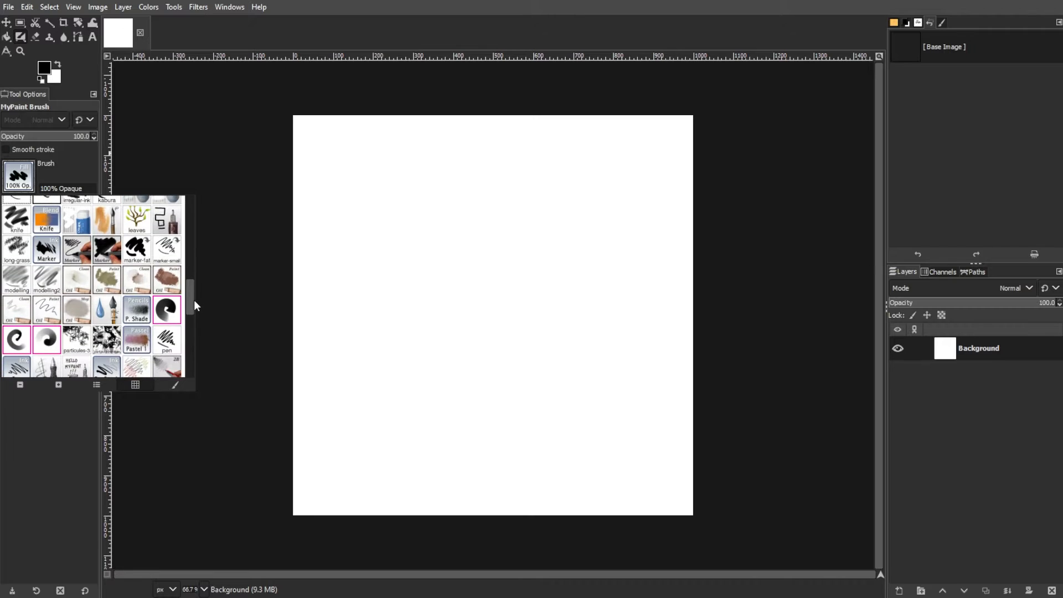
scroll("down", 3)
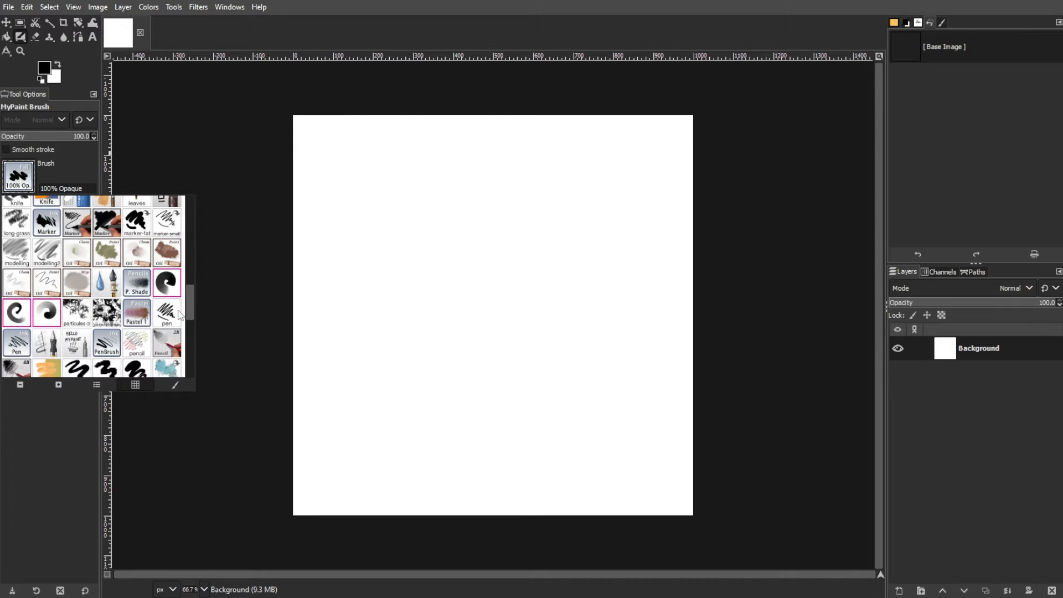
scroll("down", 3)
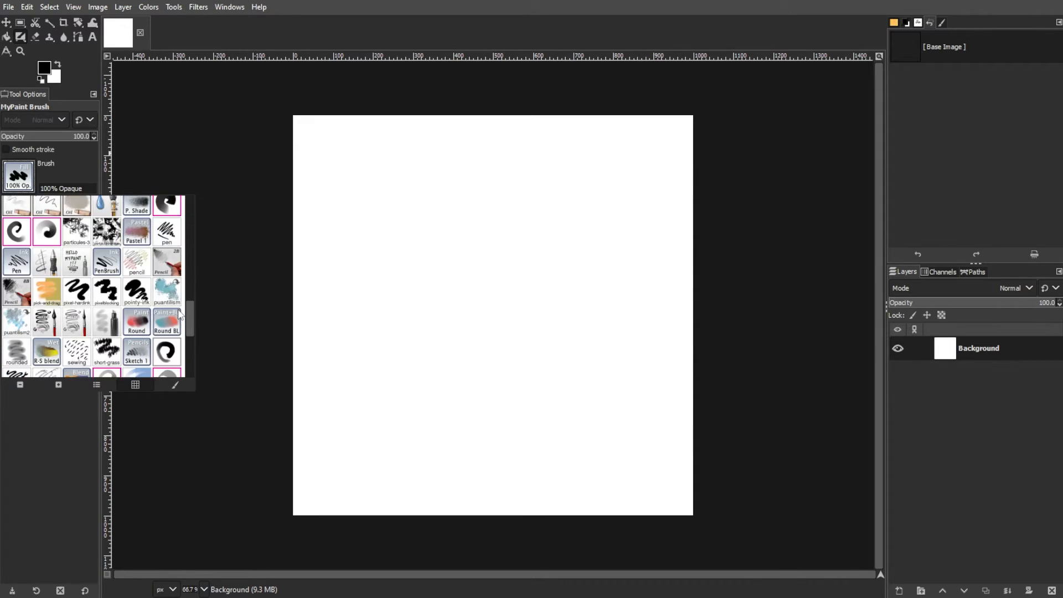
scroll("down", 3)
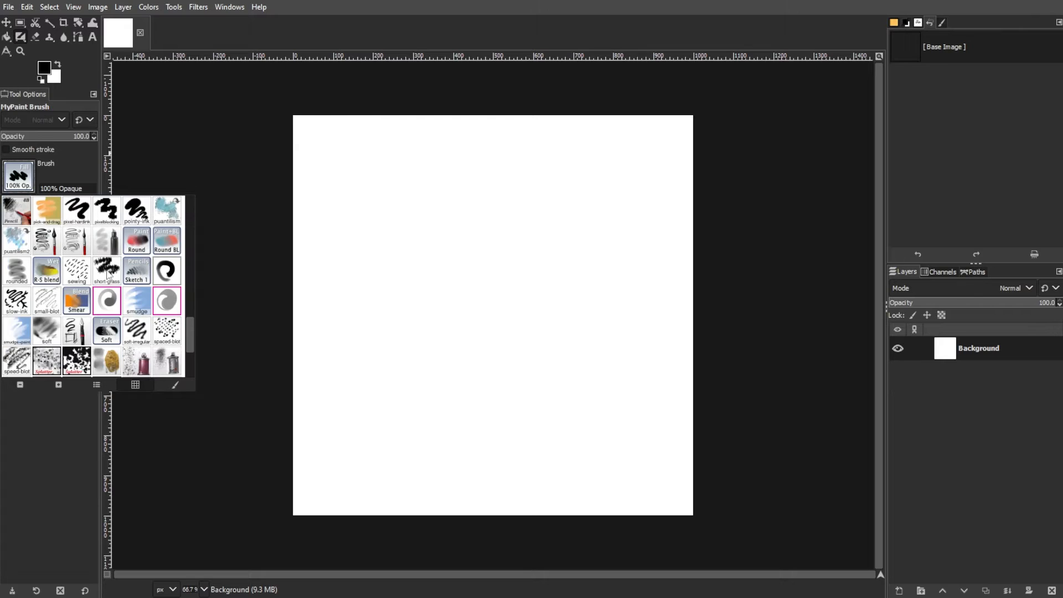
Choose the Sketch 1 preset and enlarge the brush radius
left_click(136, 270)
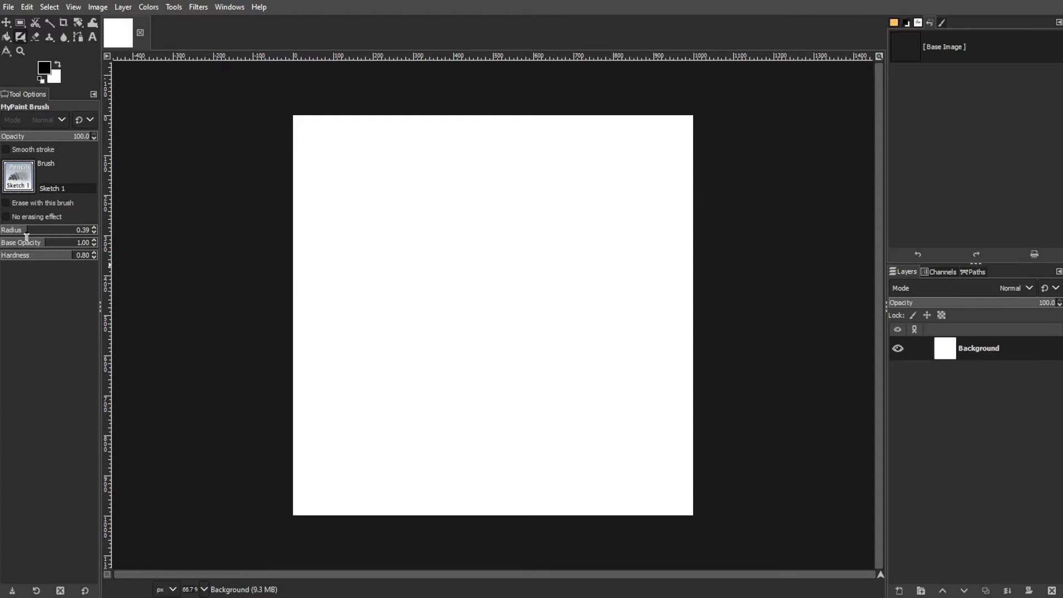
left_click_drag(317, 271, 421, 271)
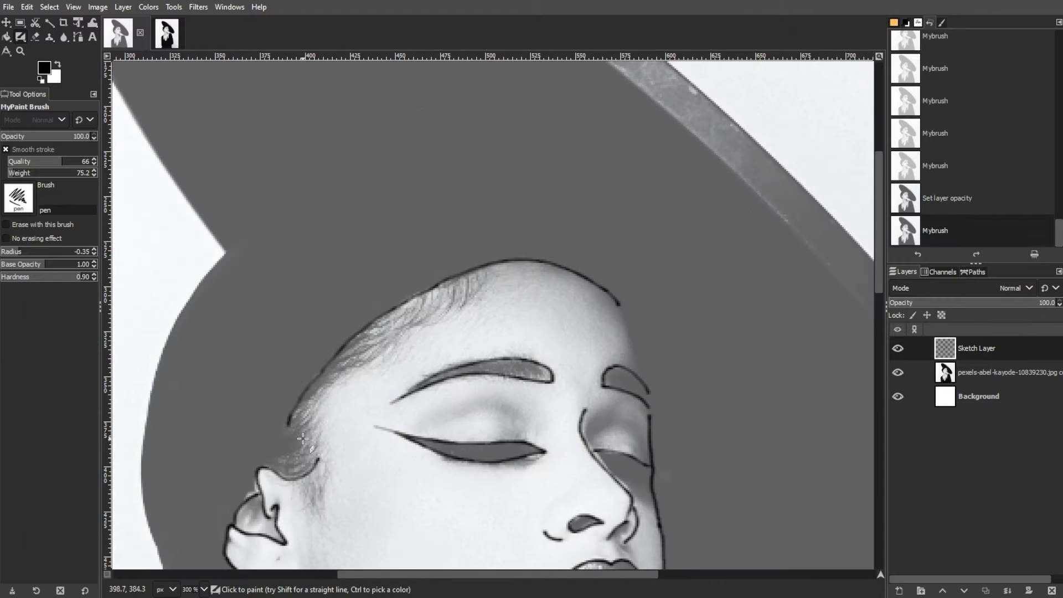
Zoom the view while tracing the woman's face, ear and neck on the Sketch Layer
scroll("down", 3)
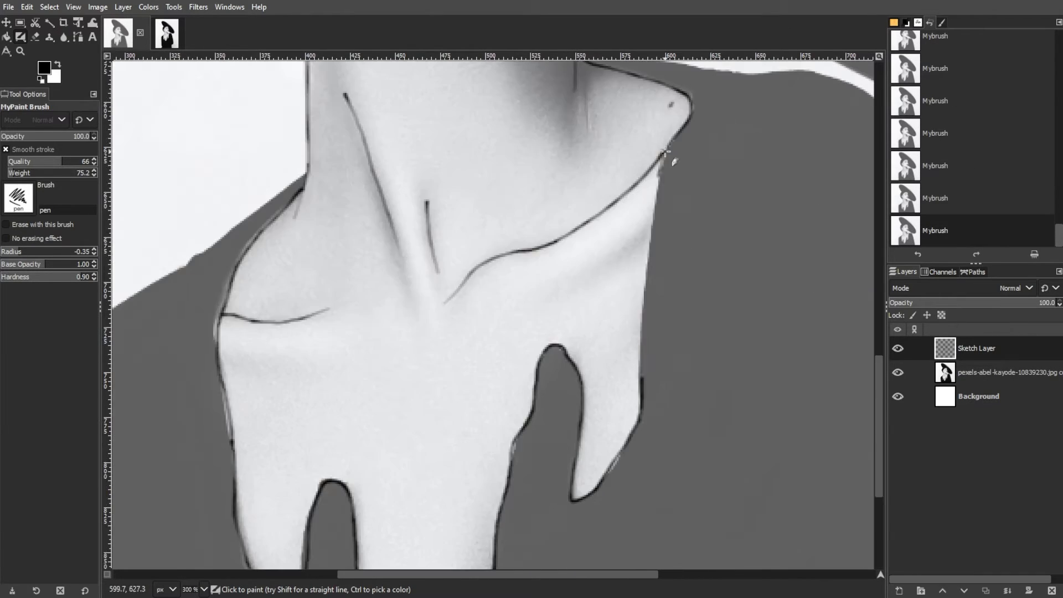